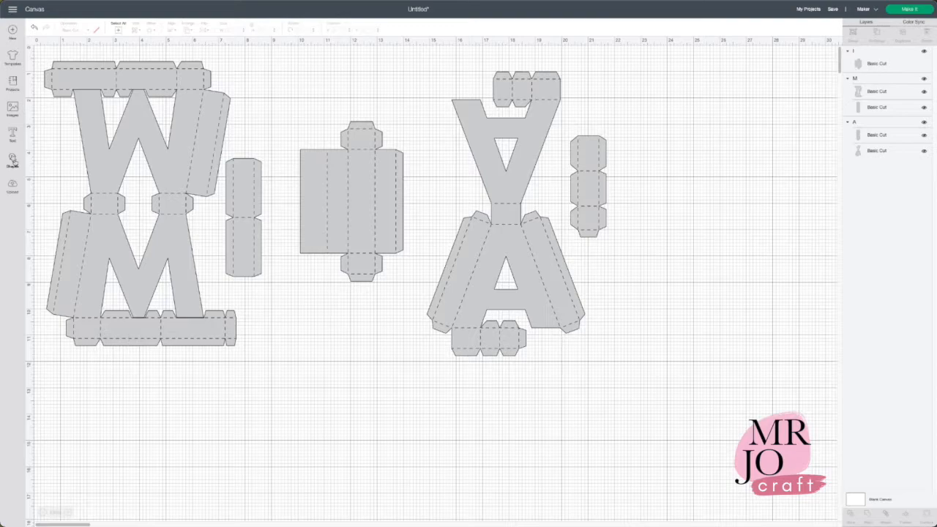
Step: Open the Shapes panel from the left toolbar
left_click(13, 160)
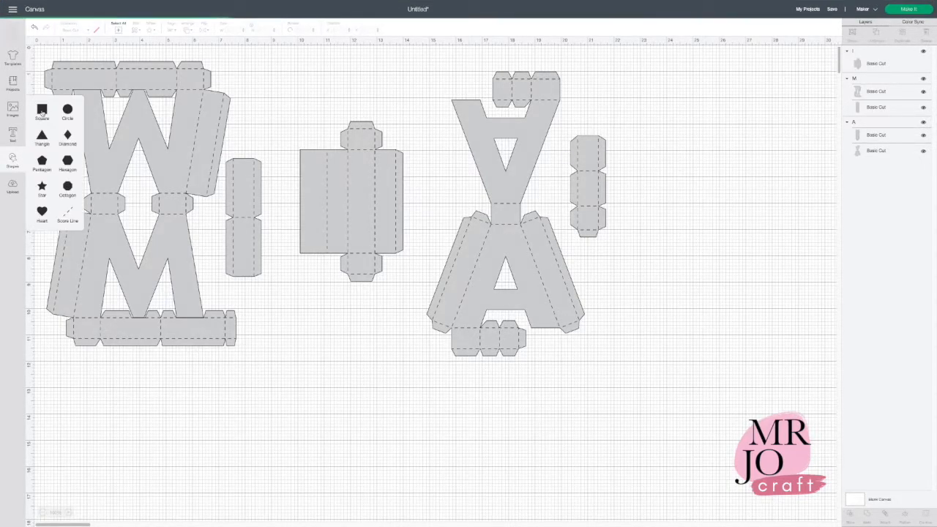
Step: Add a pink square over the I net and group it with the W, M, I, A nets
left_click(41, 110)
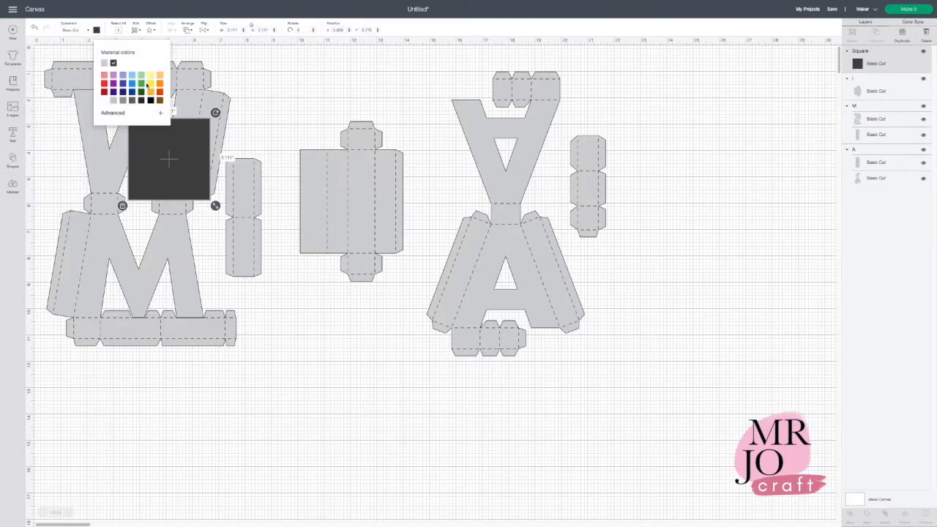
left_click(105, 84)
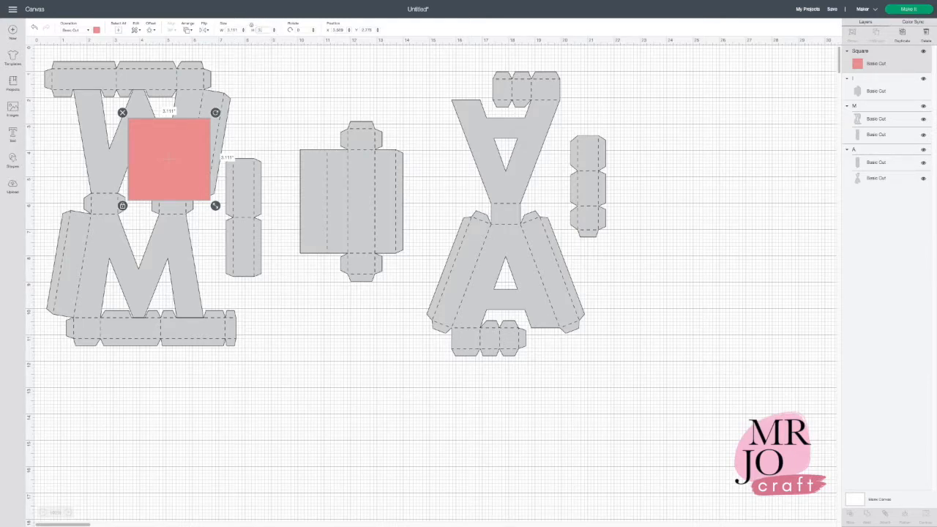
left_click_drag(216, 206, 237, 227)
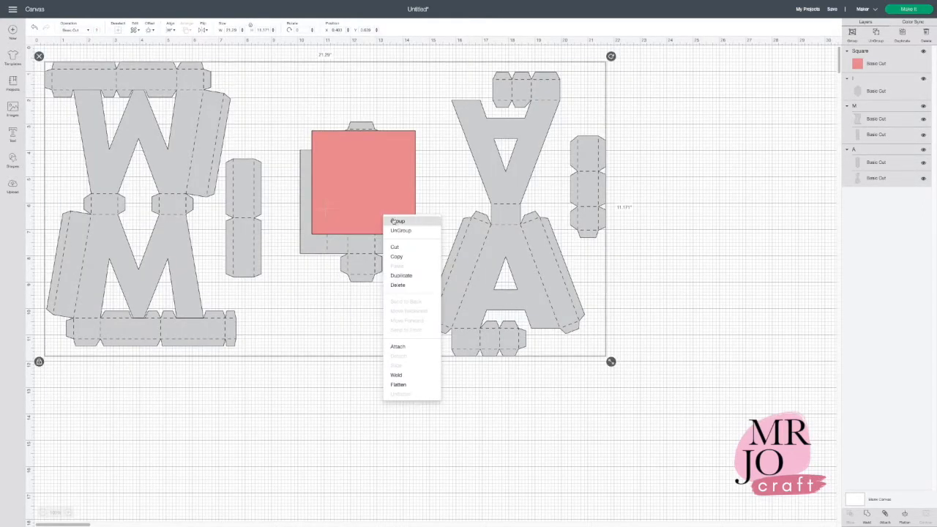
left_click(398, 221)
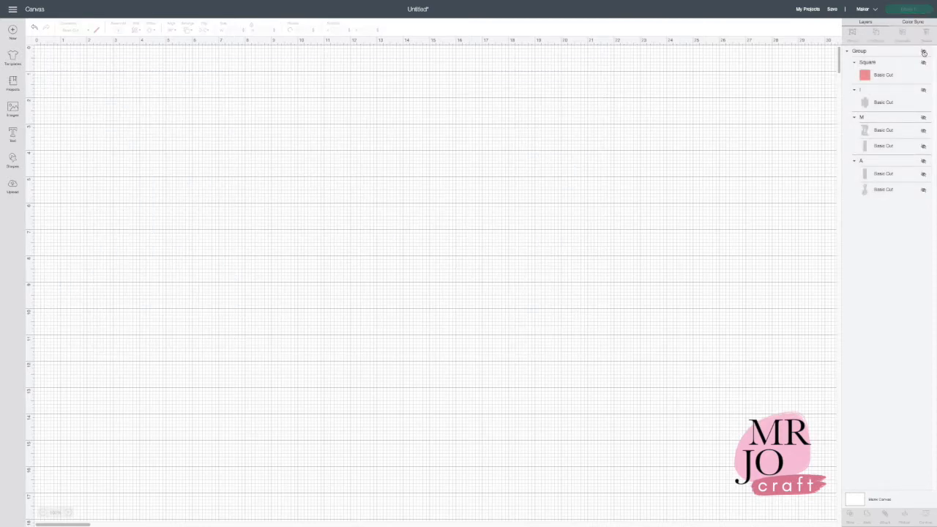
Step: Unhide the reference square and select it on the canvas to resize the group
left_click(923, 63)
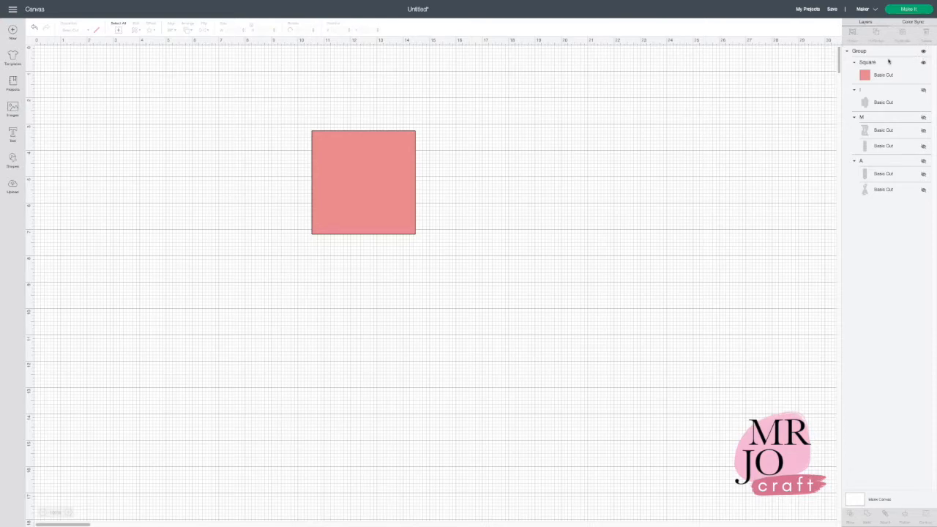
left_click(363, 182)
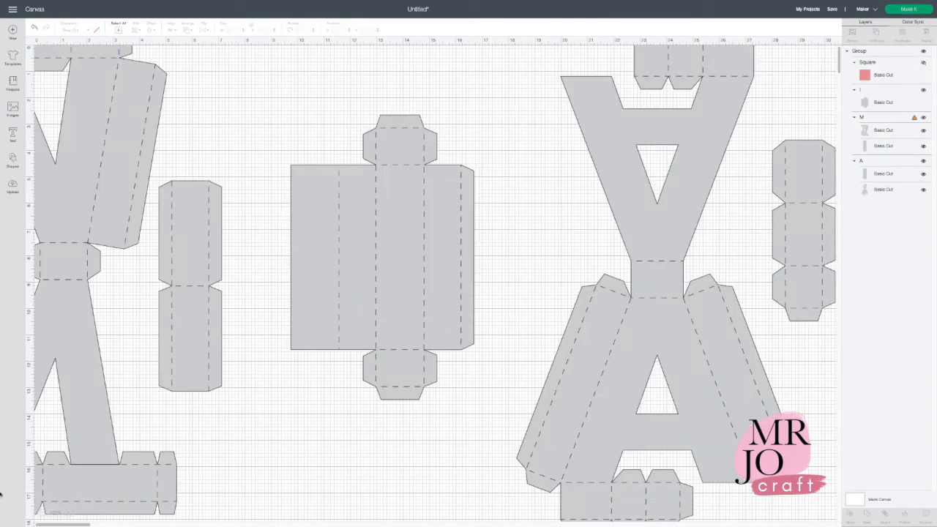
left_click(69, 512)
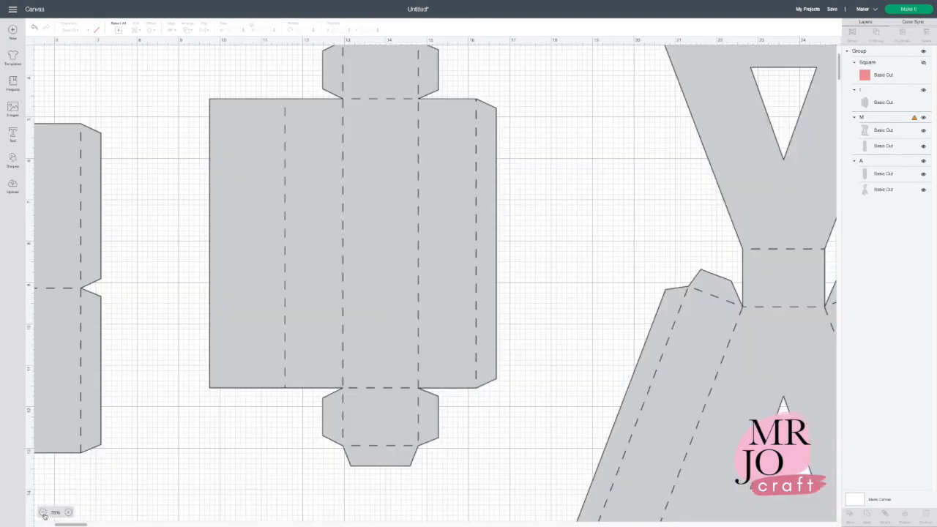
left_click(43, 511)
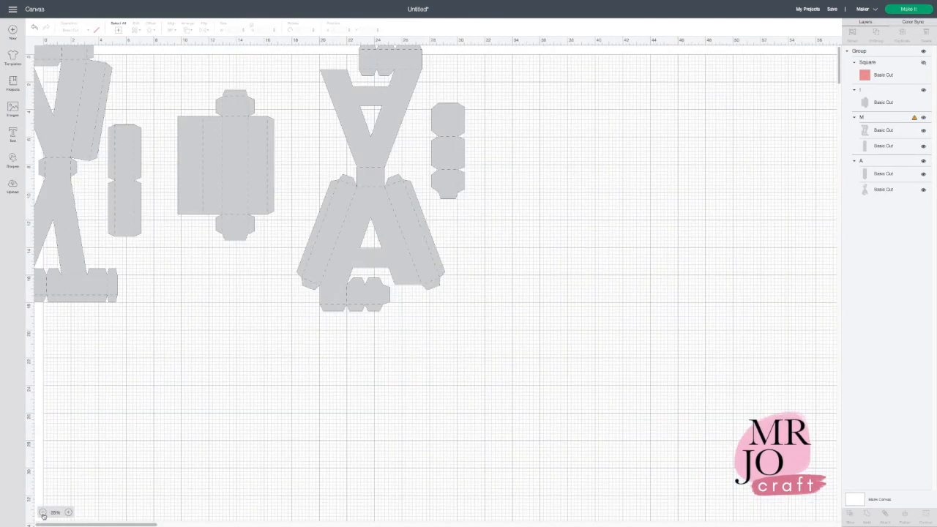